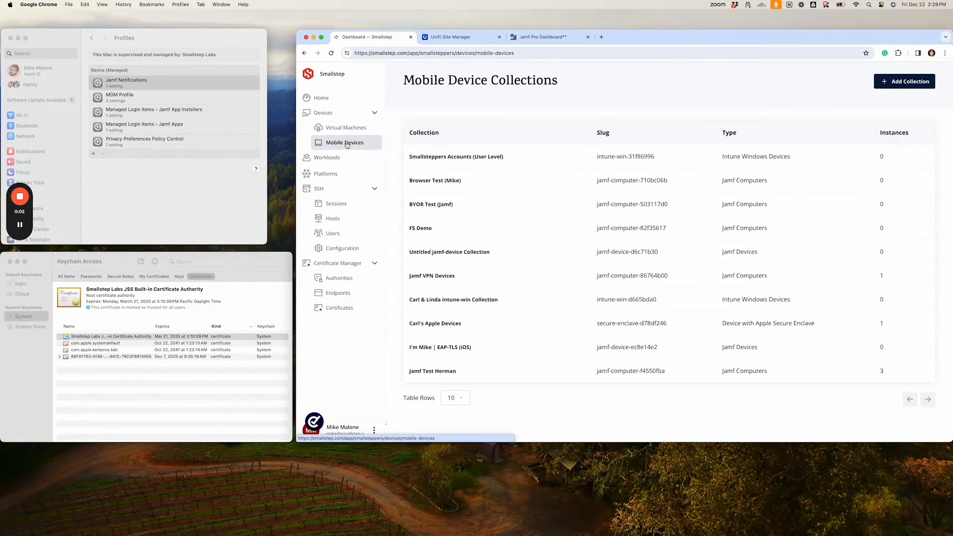
Create a Jamf Computer collection named 'Secure Wifi Devices' under the Jamf account.
{"action": "left_click", "coordinate": [905, 81]}
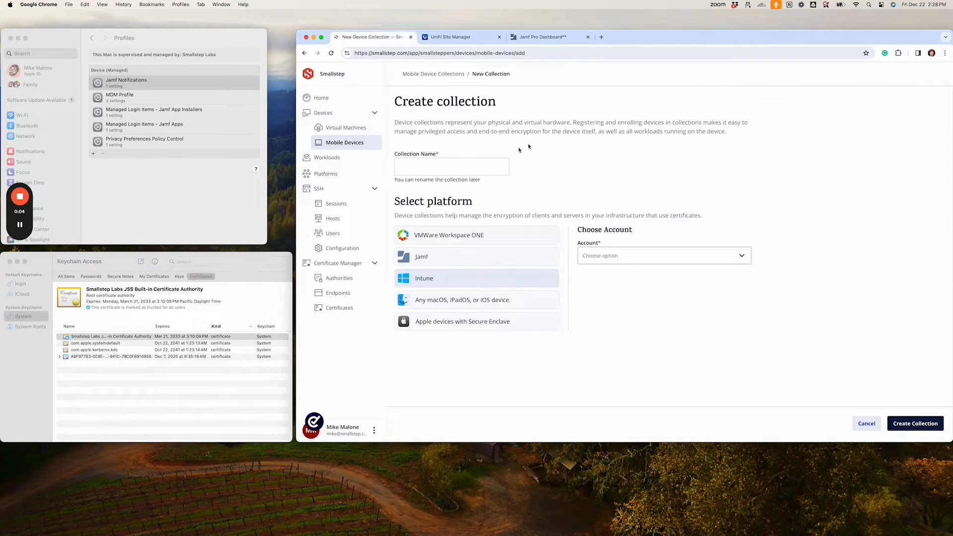
{"action": "type", "text": "Secure Wifi Devices"}
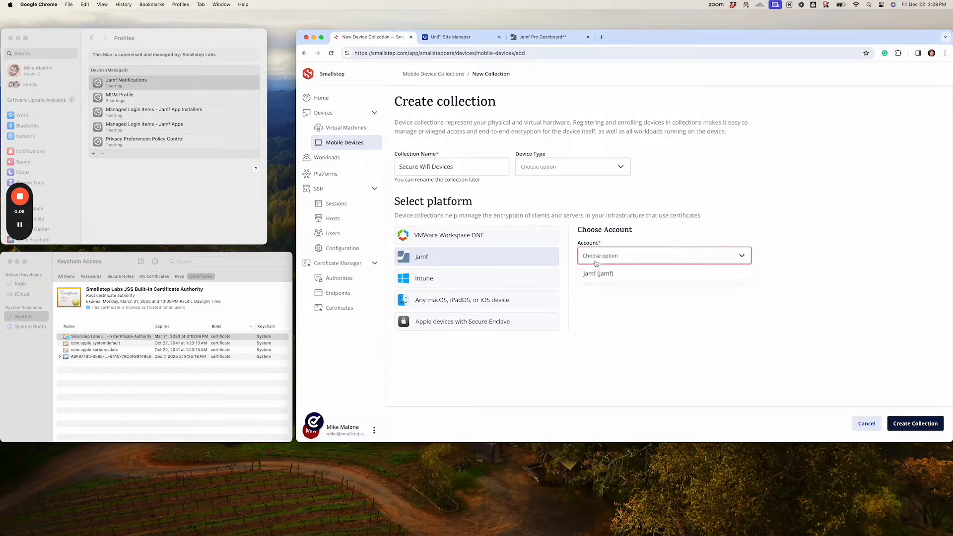
{"action": "left_click", "coordinate": [572, 167]}
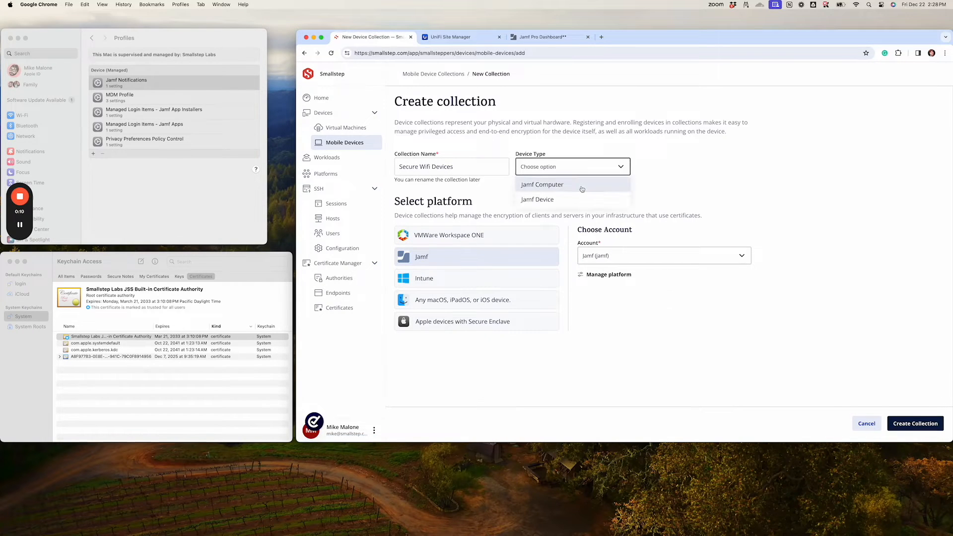
{"action": "left_click", "coordinate": [542, 185]}
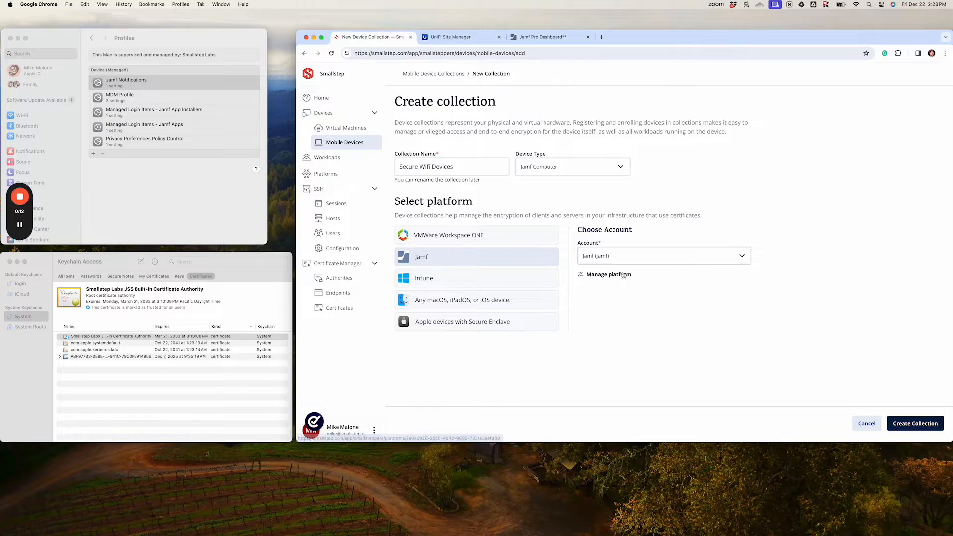
{"action": "left_click", "coordinate": [916, 423]}
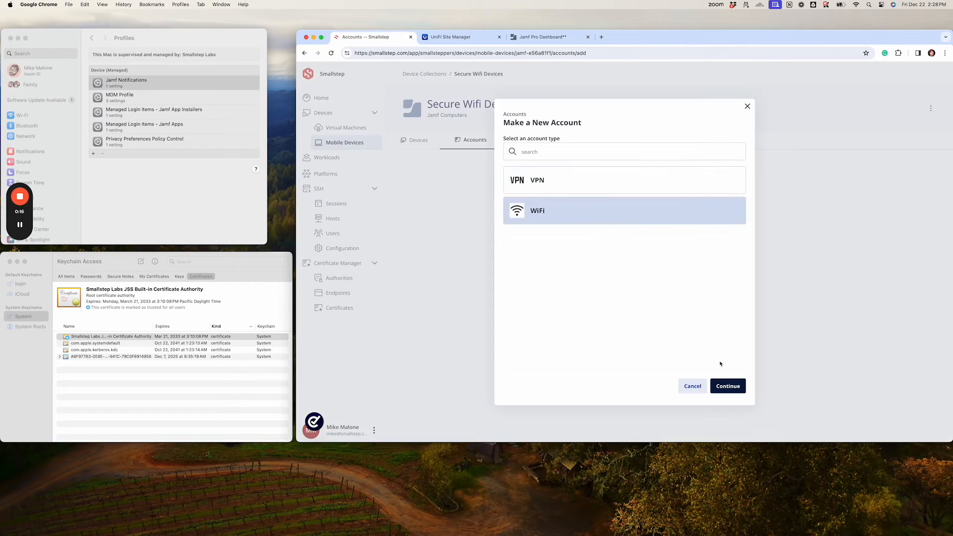
Add a 'Secure Wifi' Wi-Fi account for SSID Secure Wifi with auto join enabled and confirm it.
{"action": "left_click", "coordinate": [728, 385]}
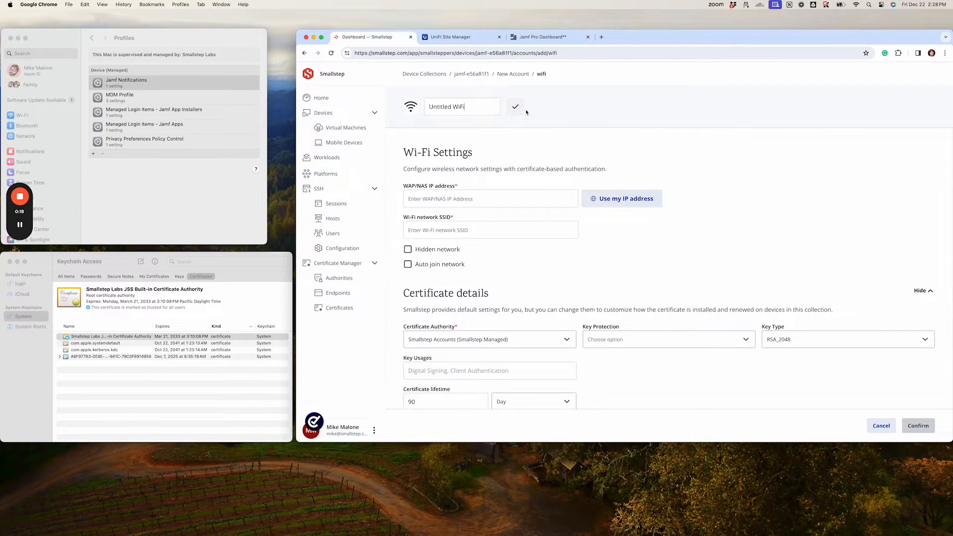
{"action": "type", "text": "Secure Wifi"}
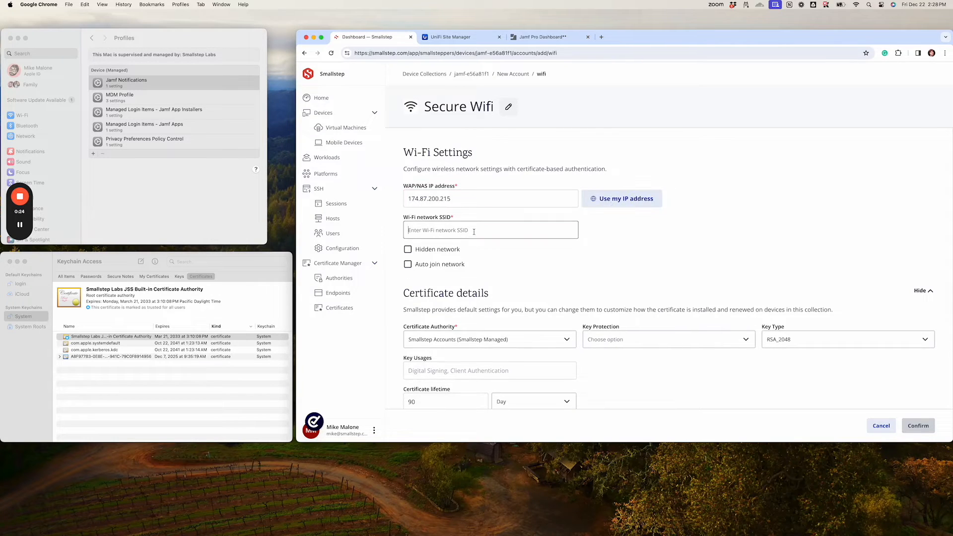
{"action": "type", "text": "Secure Wifi"}
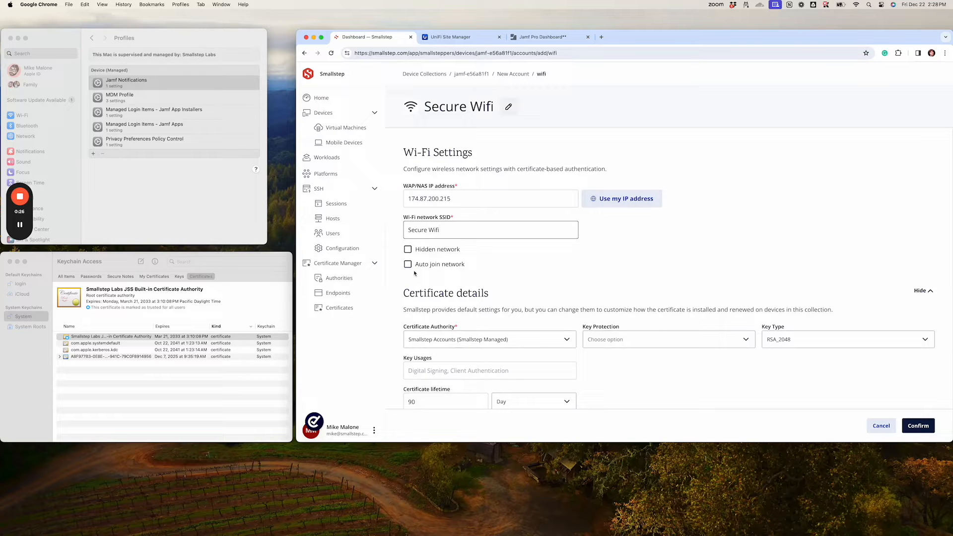
{"action": "left_click", "coordinate": [407, 264]}
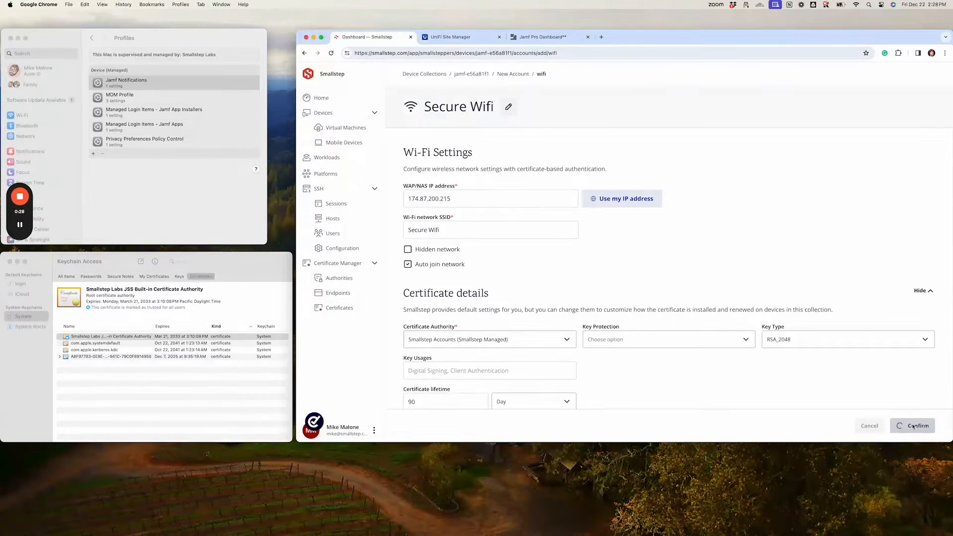
{"action": "left_click", "coordinate": [918, 425]}
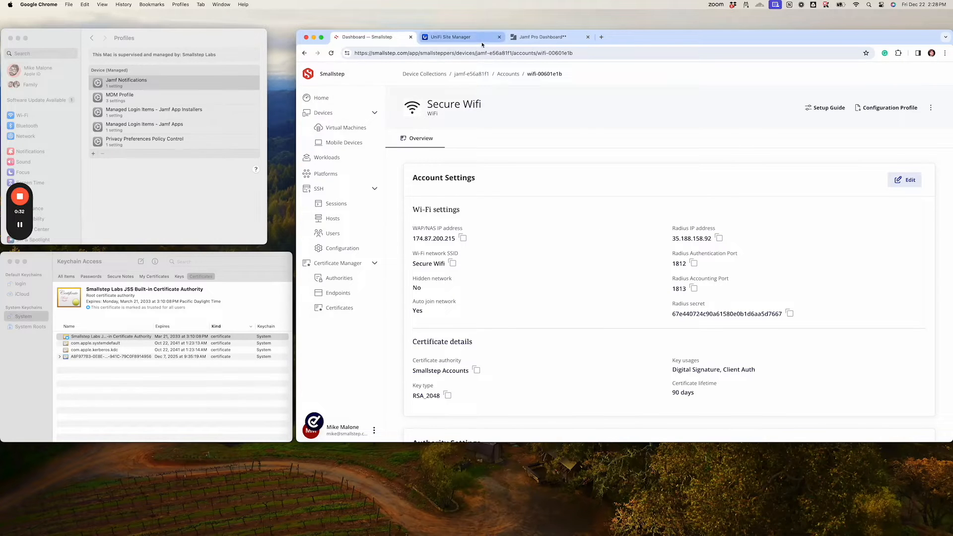
Start a new RADIUS profile in the UniFi Dream-Machine network settings.
{"action": "left_click", "coordinate": [455, 36]}
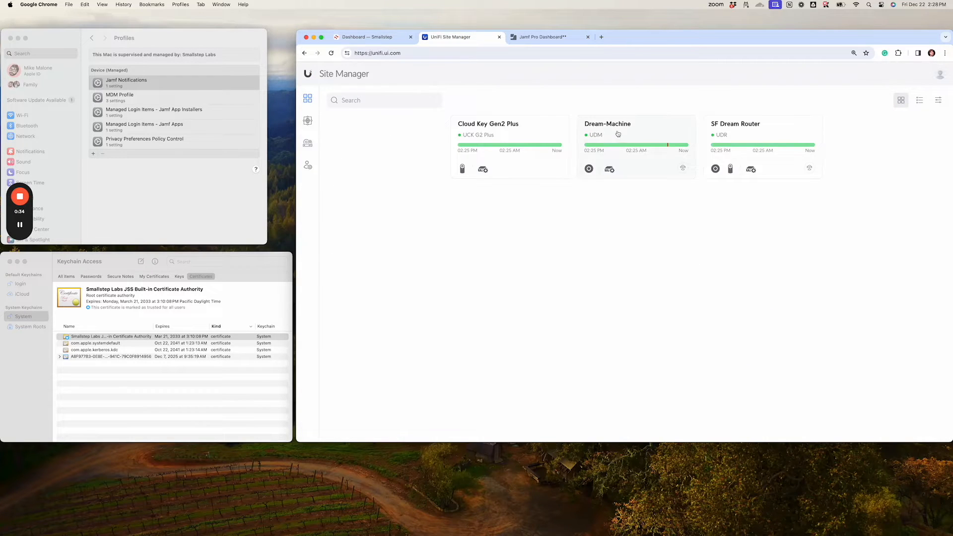
{"action": "left_click", "coordinate": [619, 128]}
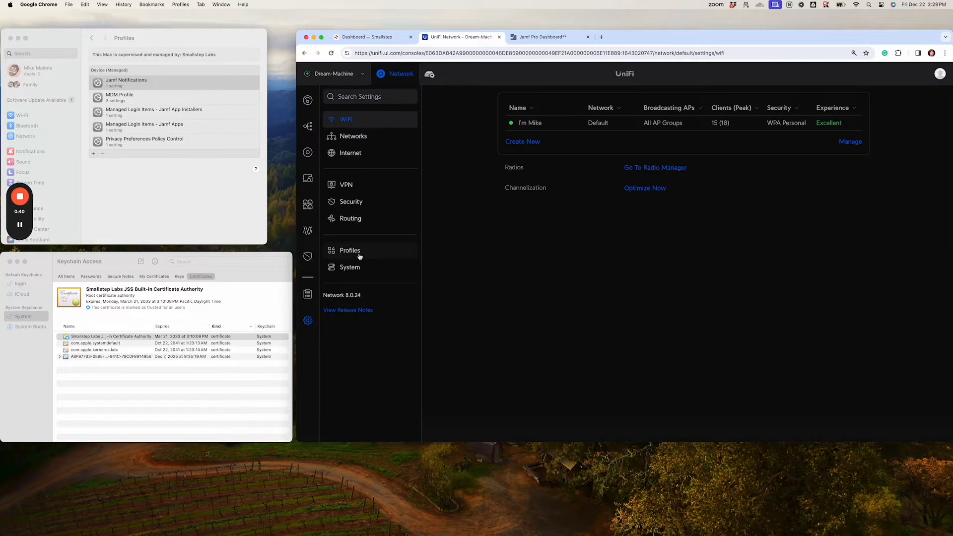
{"action": "left_click", "coordinate": [350, 251]}
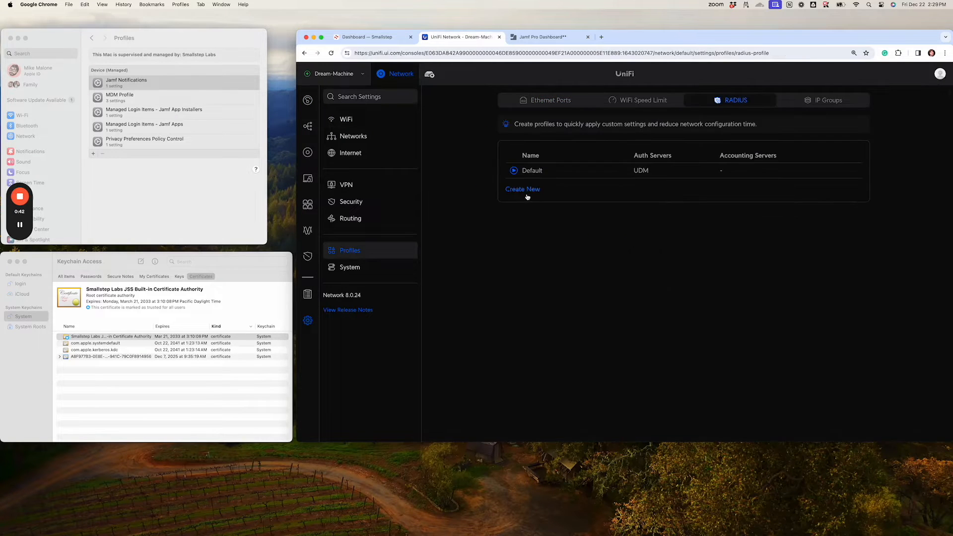
{"action": "left_click", "coordinate": [522, 189]}
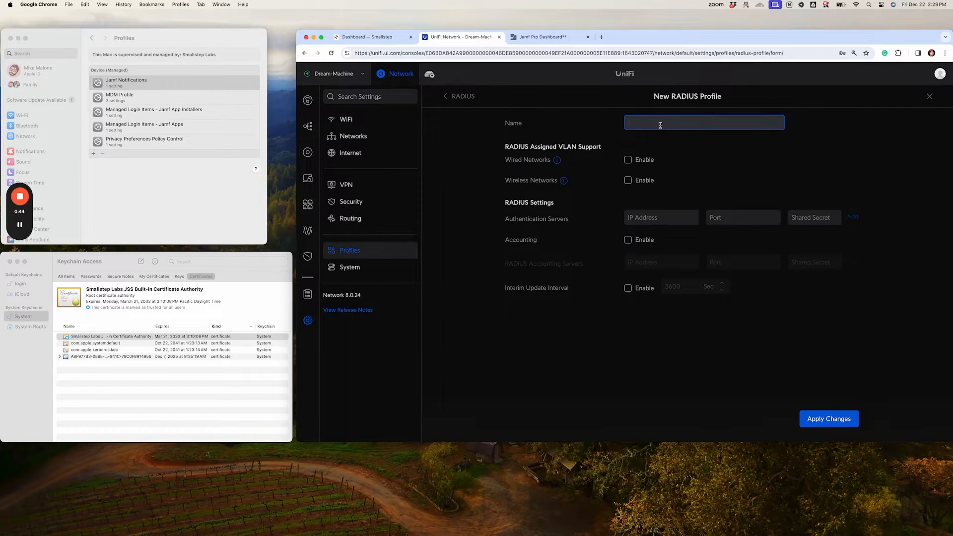
Save it as 'Smallstep RADIUS' with auth server 35.188.158.92, port 1812 and the Radius secret.
{"action": "type", "text": "Smallstep RADIUS"}
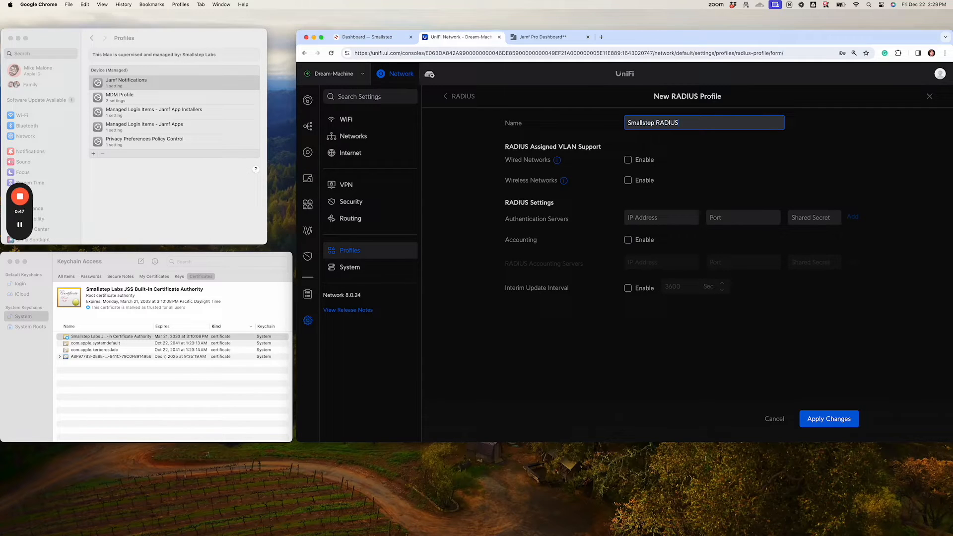
{"action": "type", "text": "35.188.158.92"}
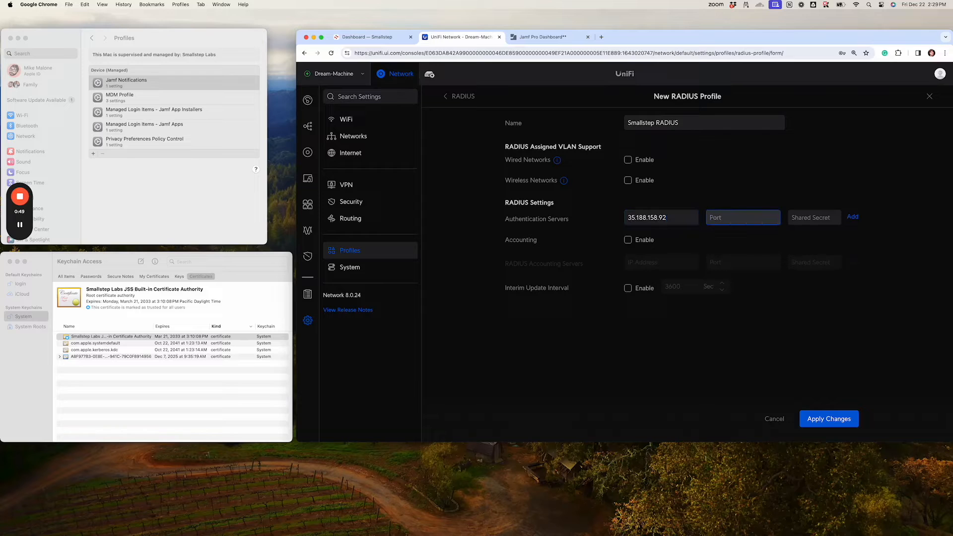
{"action": "type", "text": "1812"}
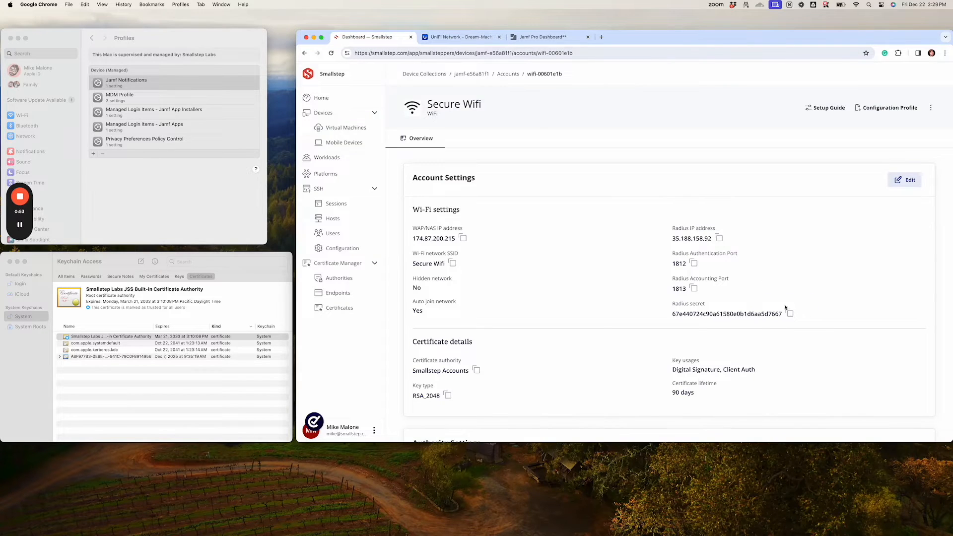
{"action": "left_click", "coordinate": [463, 37]}
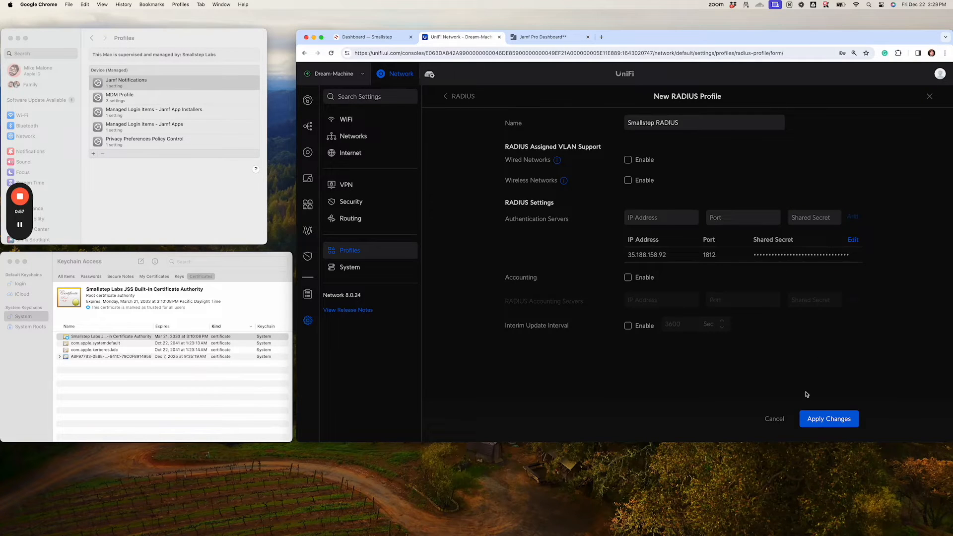
{"action": "left_click", "coordinate": [829, 418]}
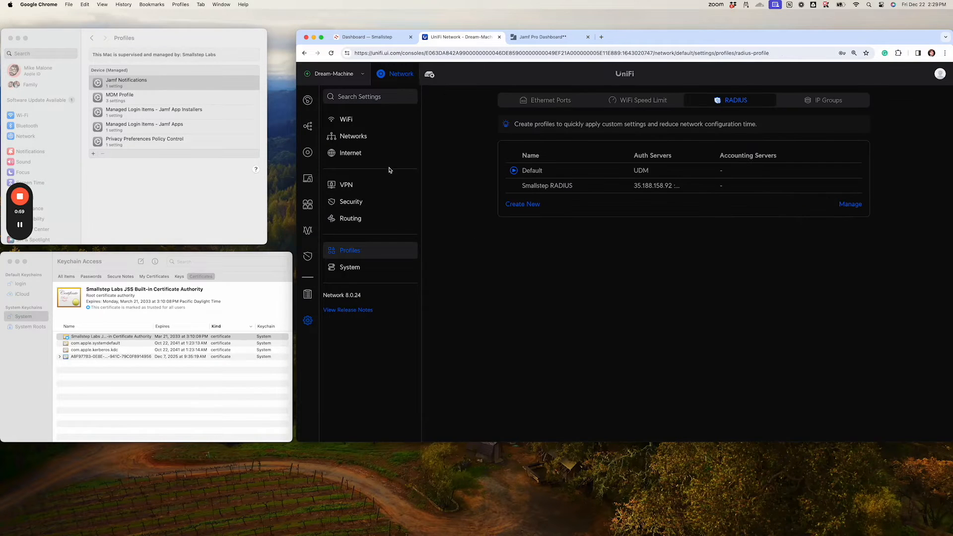
Add a WiFi network named 'Secure Wifi' using WPA2 Enterprise with the Smallstep RADIUS profile.
{"action": "left_click", "coordinate": [345, 120]}
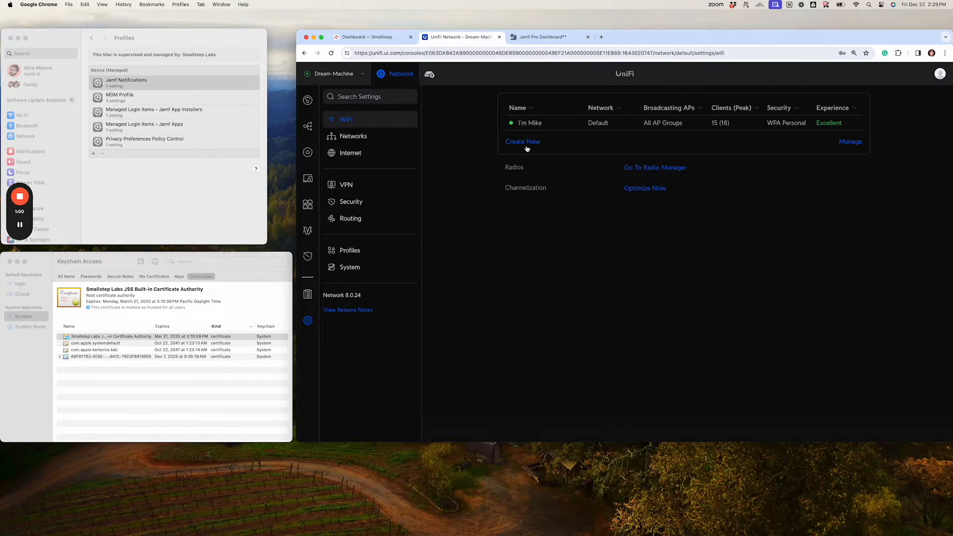
{"action": "left_click", "coordinate": [523, 141]}
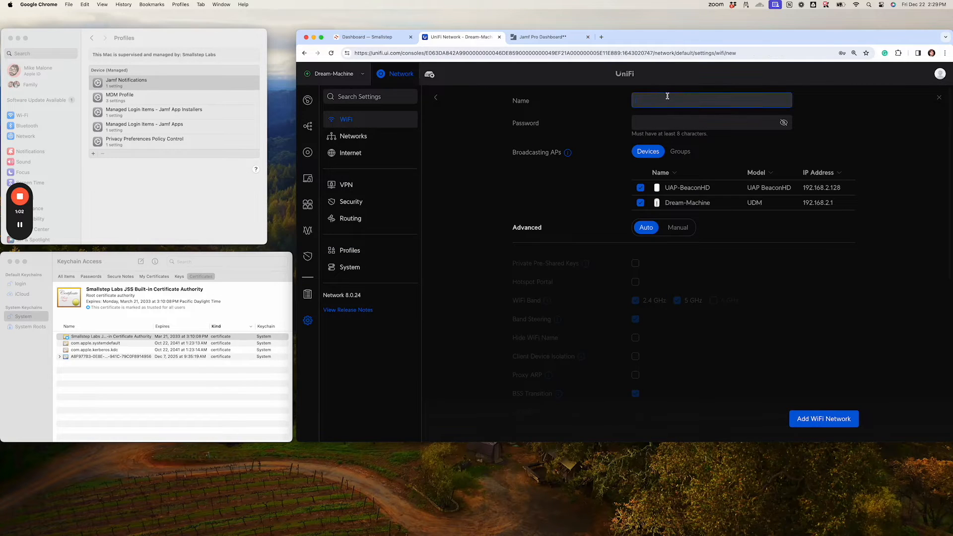
{"action": "type", "text": "Secure Wifi"}
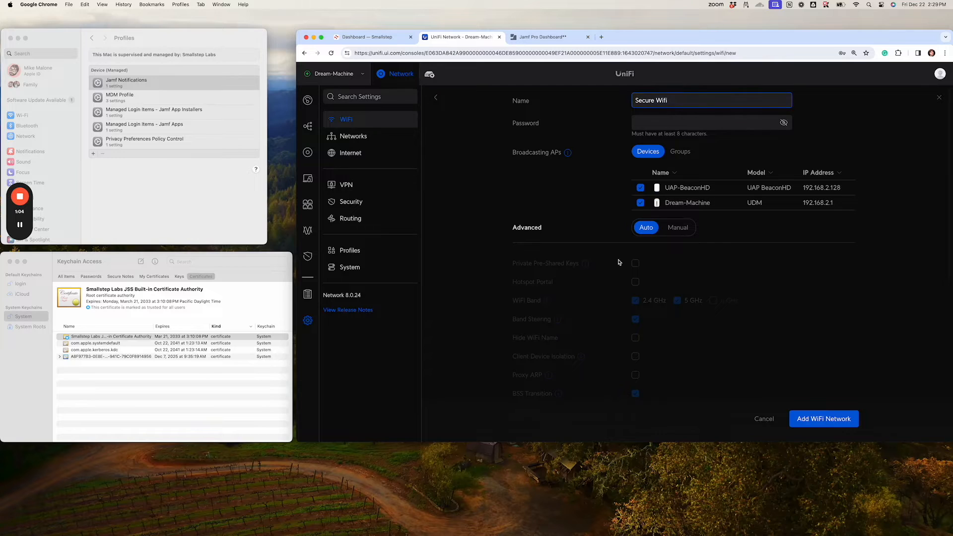
{"action": "scroll", "scroll_direction": "down", "scroll_amount": 3}
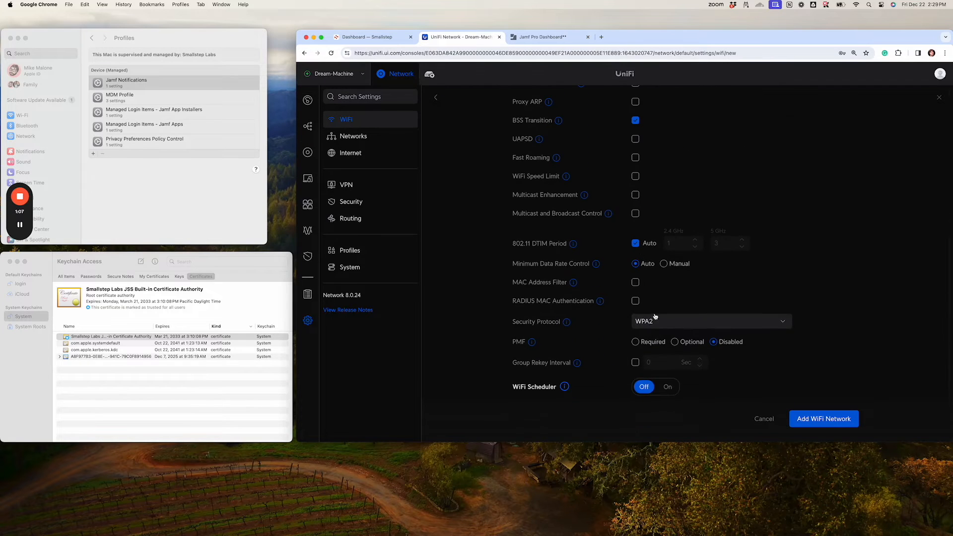
{"action": "left_click", "coordinate": [711, 322]}
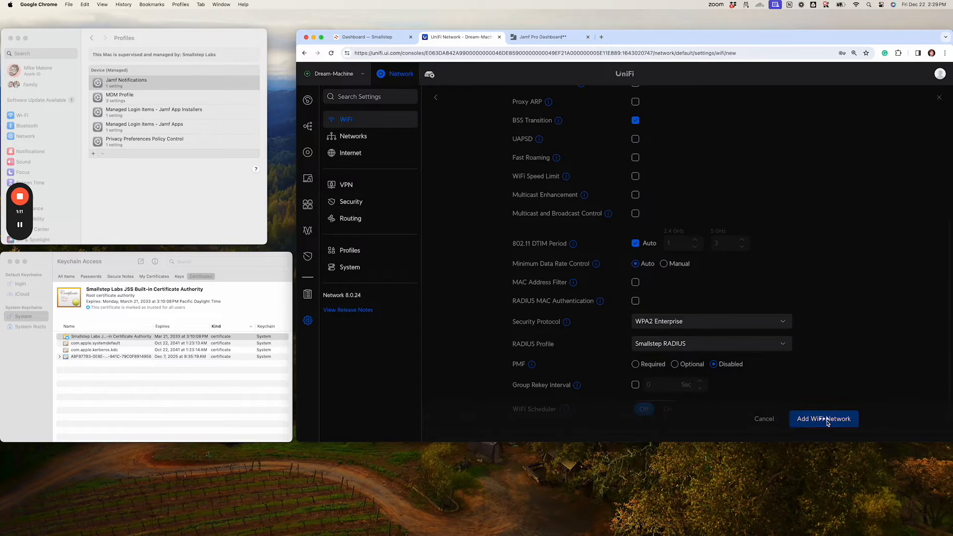
{"action": "left_click", "coordinate": [372, 37]}
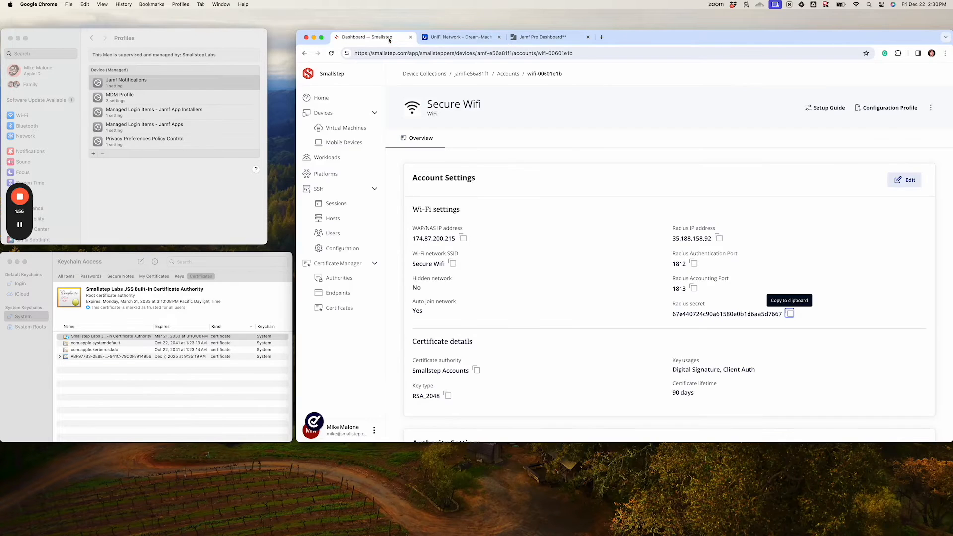
Download the Secure Wifi configuration profile from Smallstep and switch to Jamf Pro.
{"action": "left_click", "coordinate": [911, 53]}
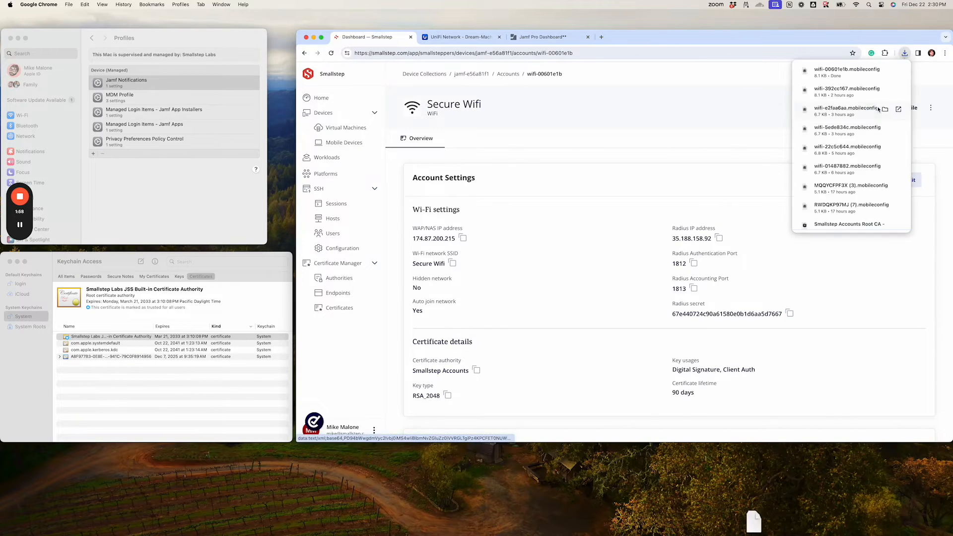
{"action": "left_click", "coordinate": [542, 37]}
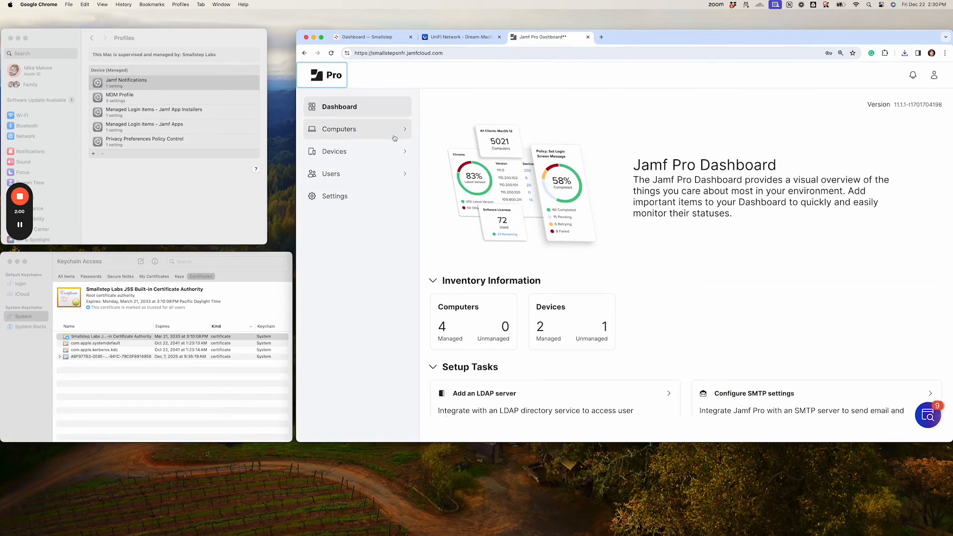
Upload the downloaded Wi-Fi .mobileconfig as a new computer configuration profile.
{"action": "left_click", "coordinate": [339, 129]}
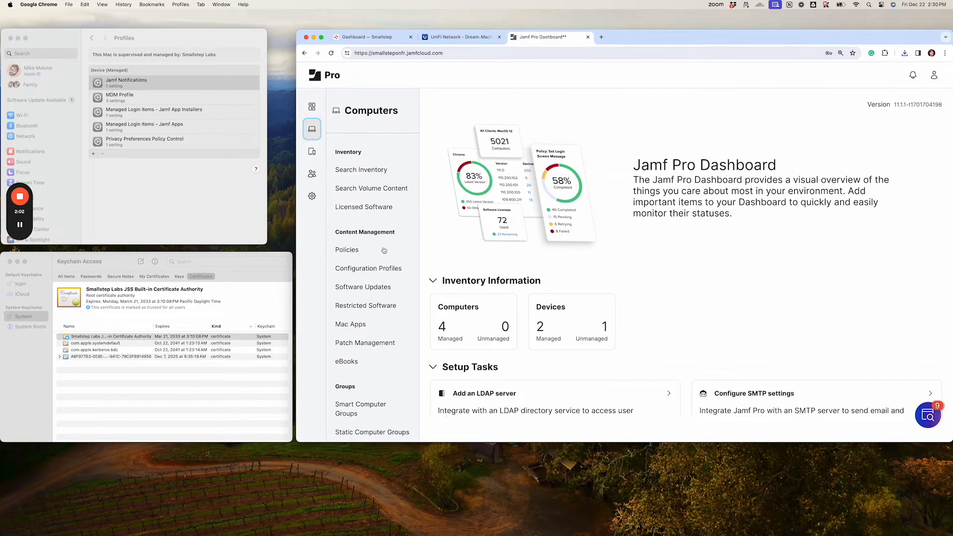
{"action": "left_click", "coordinate": [869, 147]}
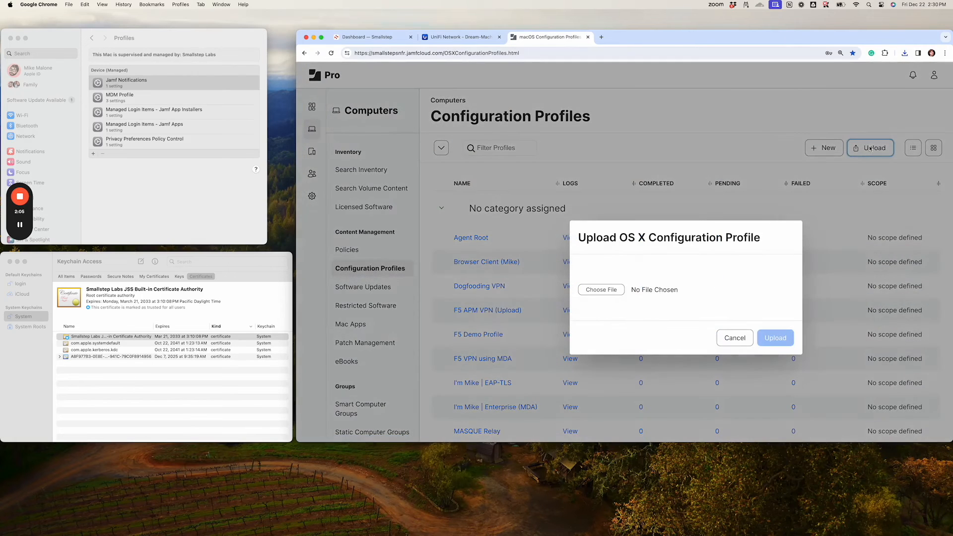
{"action": "left_click", "coordinate": [602, 290]}
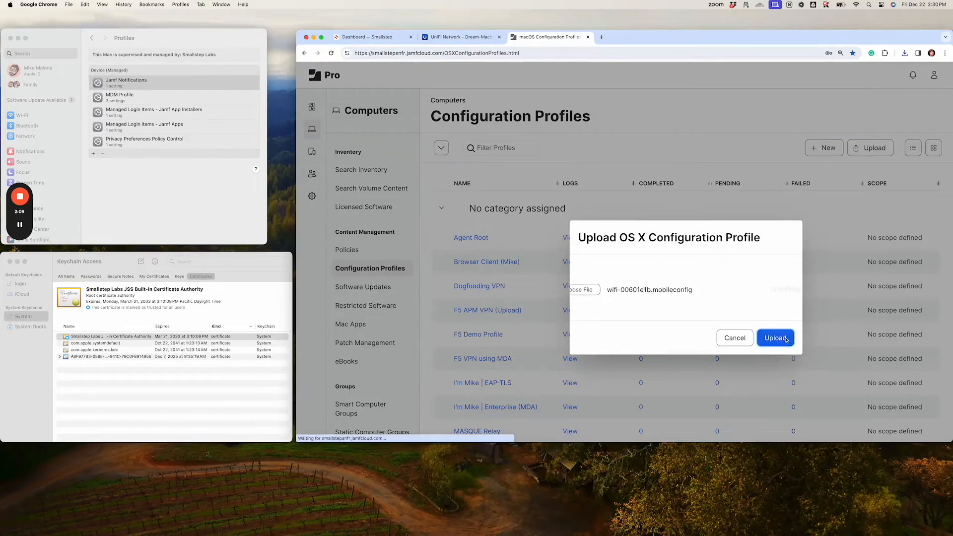
{"action": "left_click", "coordinate": [775, 337]}
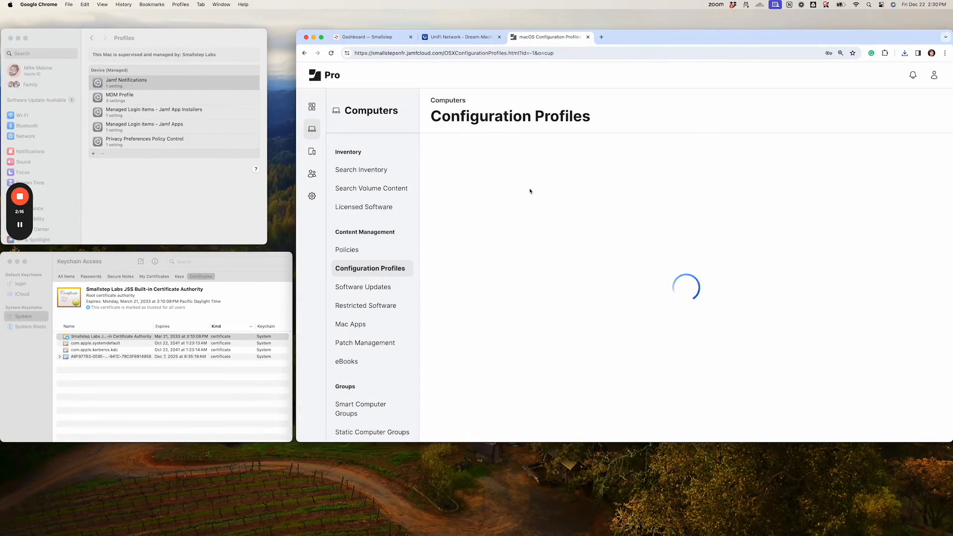
Scope the profile to target computers and save it as 'Profile for Secure Wifi'.
{"action": "left_click", "coordinate": [488, 149]}
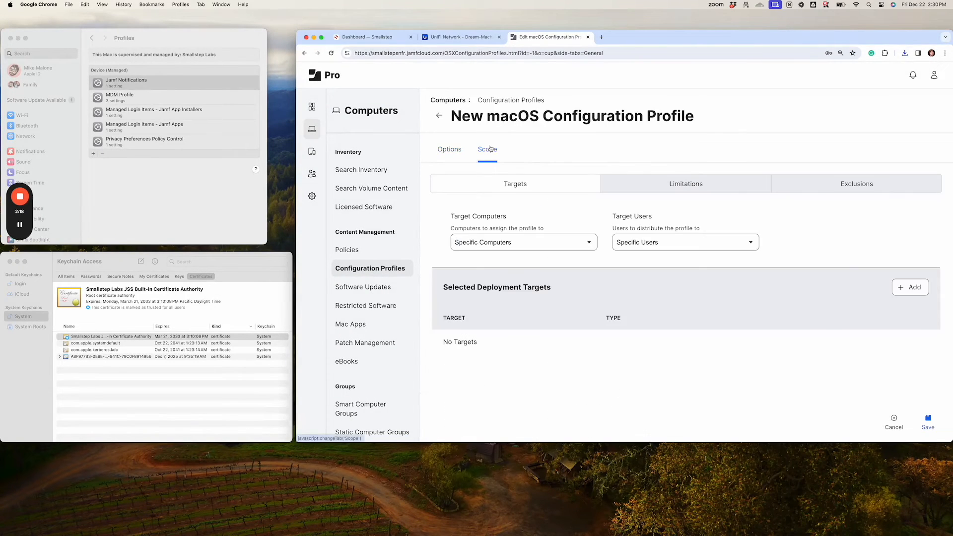
{"action": "left_click", "coordinate": [910, 287]}
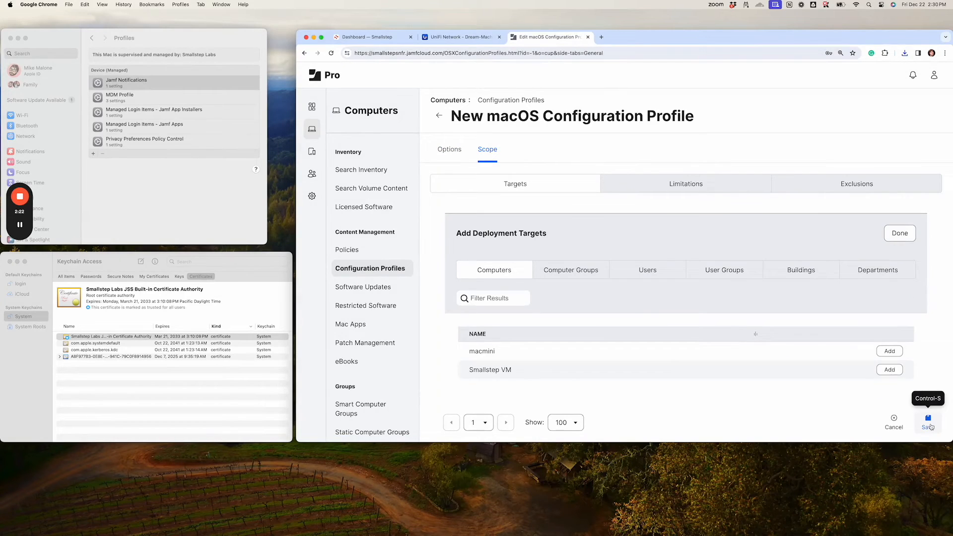
{"action": "left_click", "coordinate": [928, 421]}
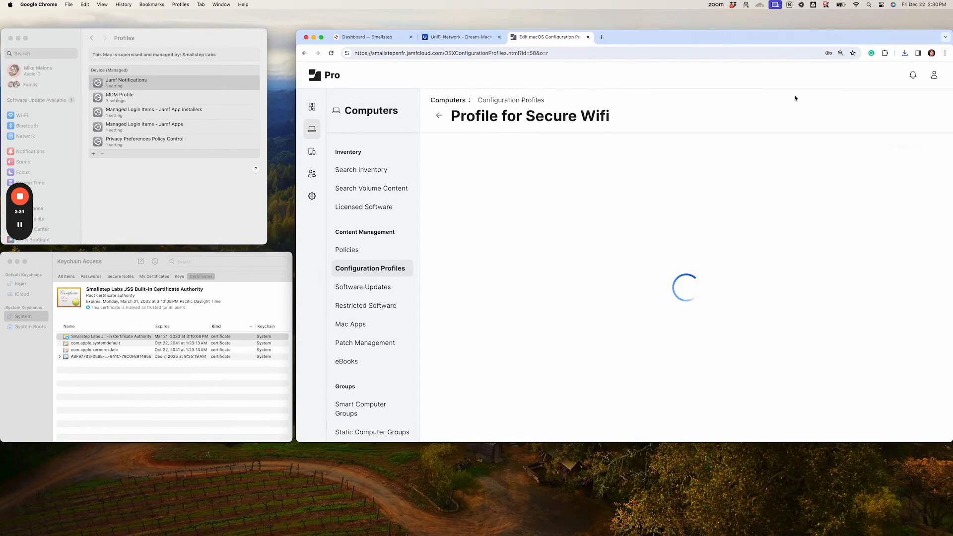